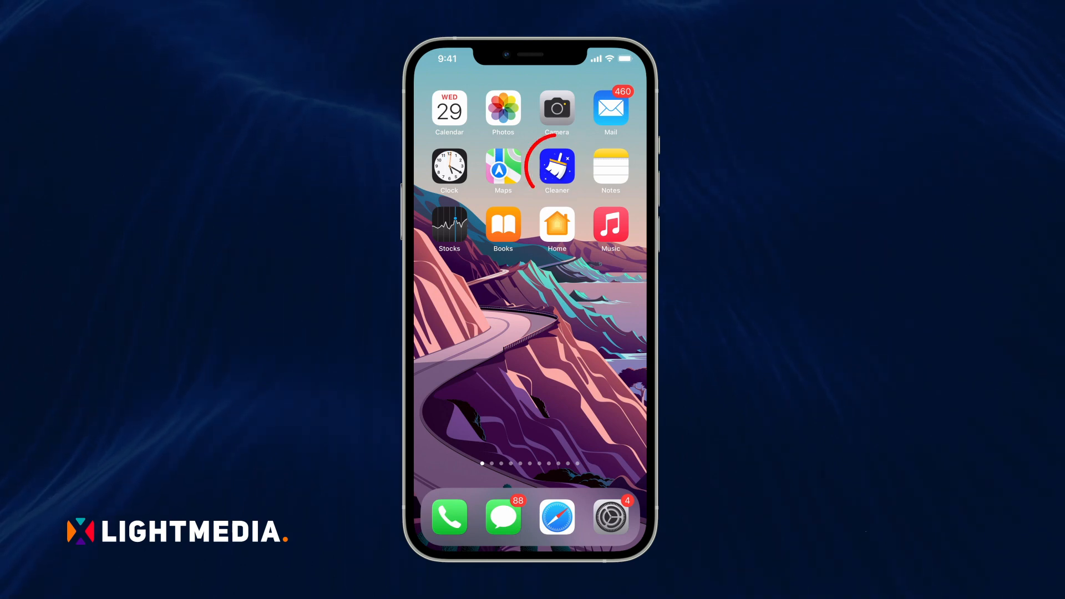
Launch Cleaner and open the Phones duplicates list from the Contacts overview.
{"action": "left_click", "coordinate": [556, 165]}
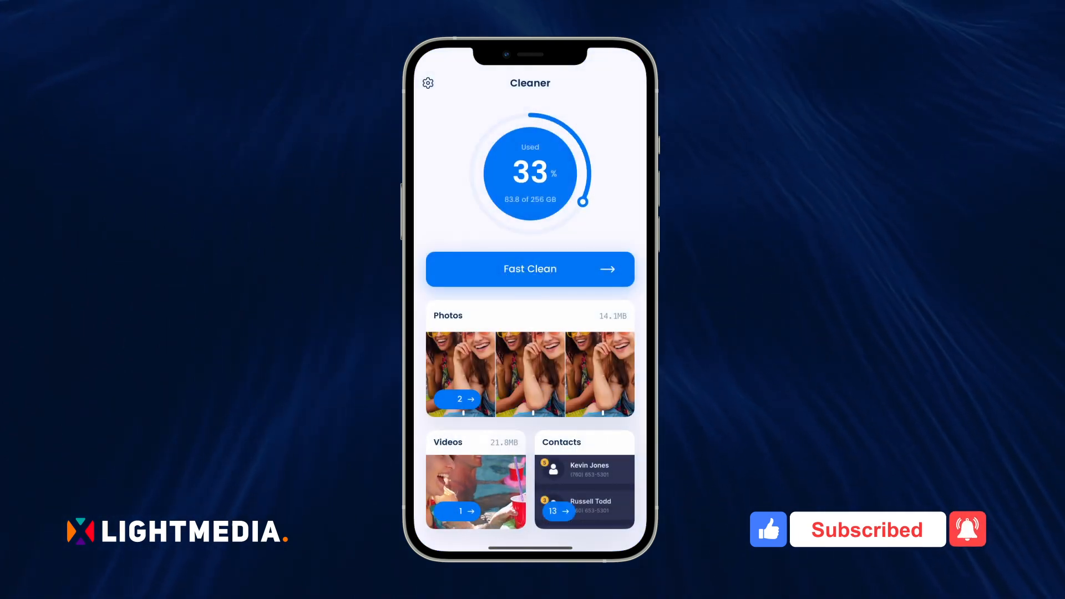
{"action": "left_click", "coordinate": [583, 476]}
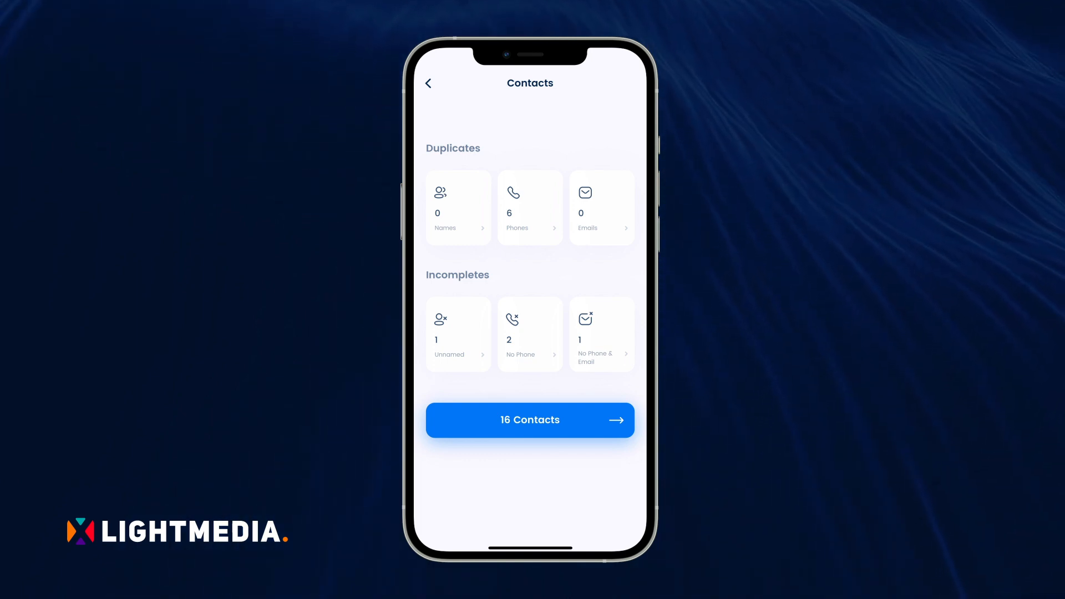
{"action": "left_click", "coordinate": [528, 207]}
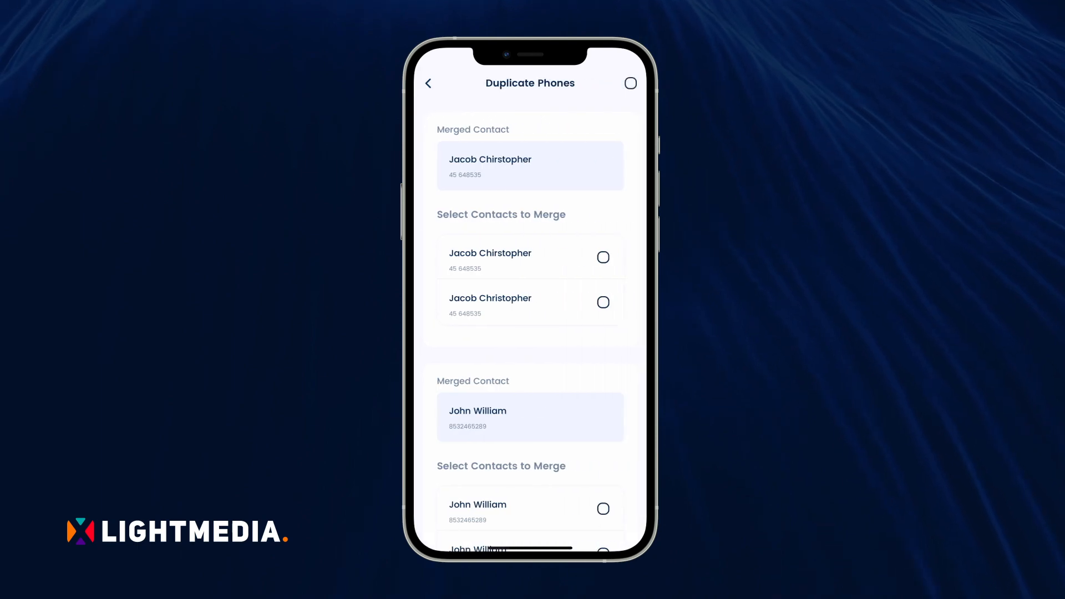
Merge the selected duplicate-phone contacts, confirm with Yes, and return to the Contacts overview.
{"action": "scroll", "scroll_direction": "down", "scroll_amount": 3}
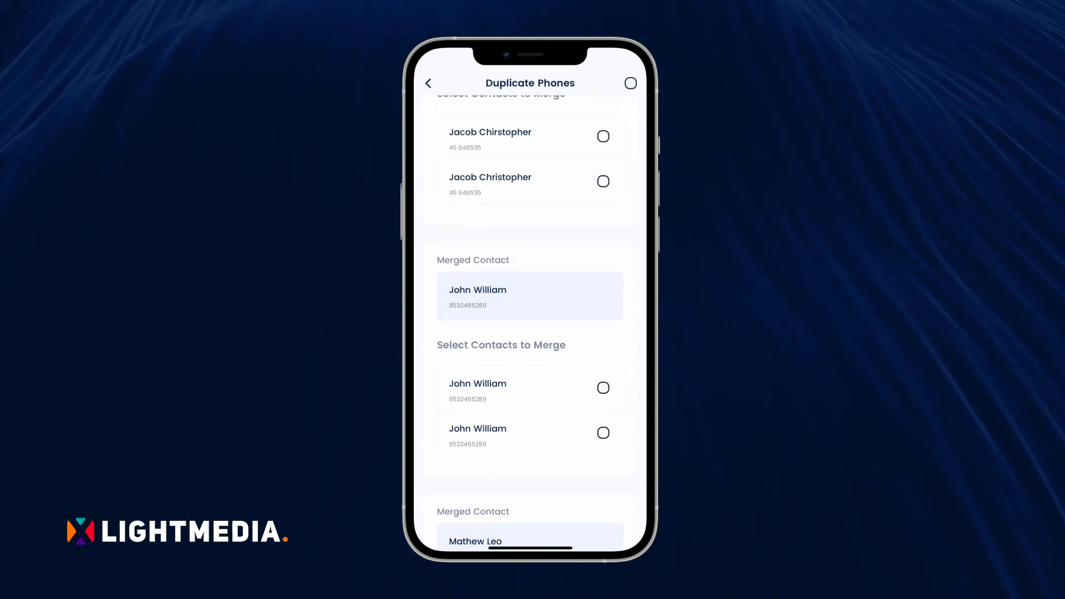
{"action": "scroll", "scroll_direction": "up", "scroll_amount": 3}
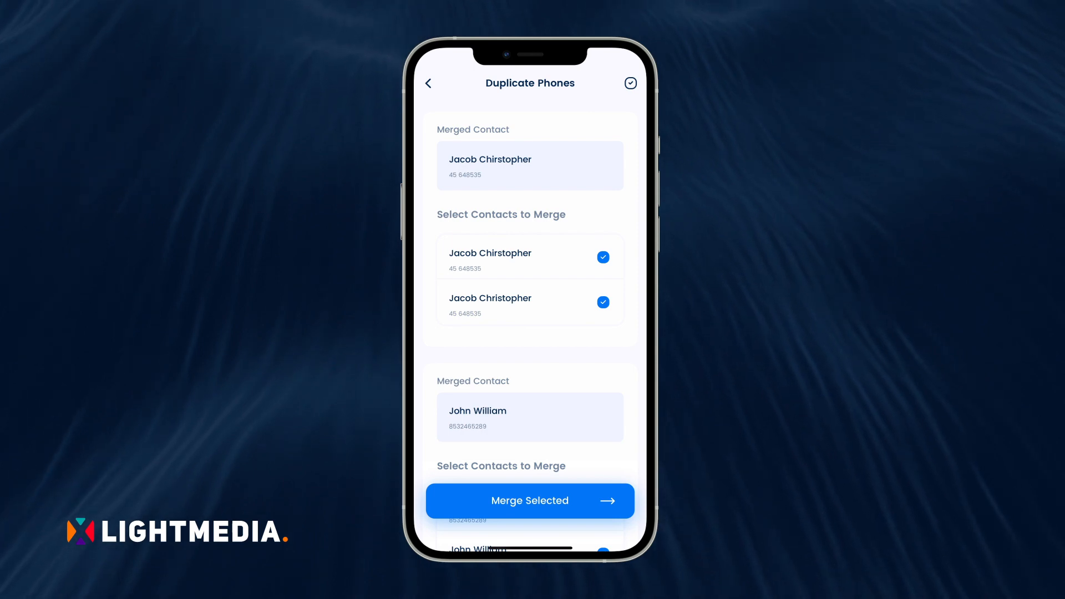
{"action": "left_click", "coordinate": [529, 500]}
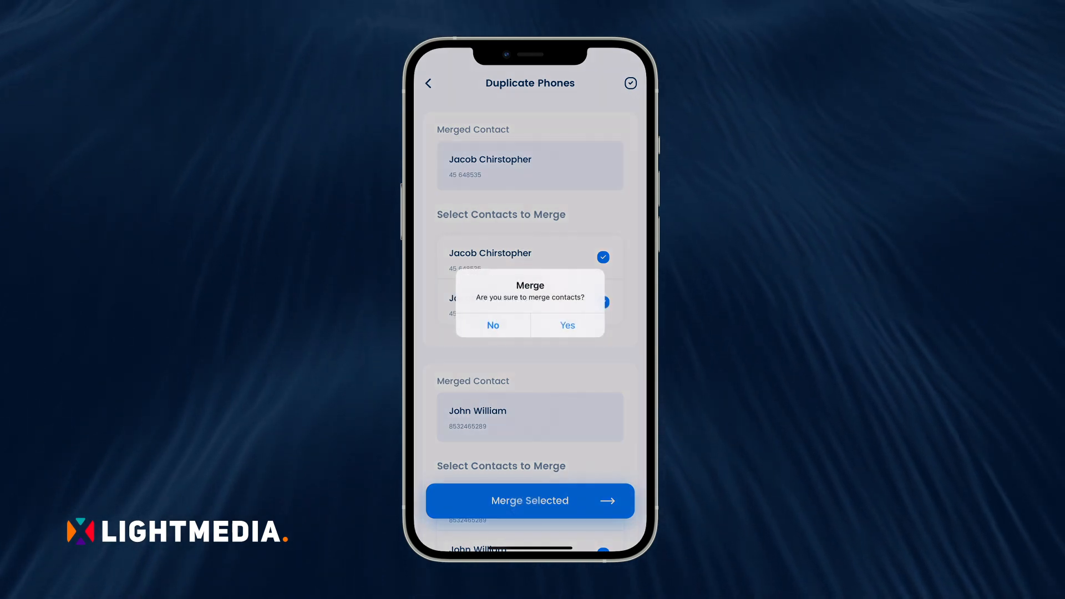
{"action": "left_click", "coordinate": [492, 325]}
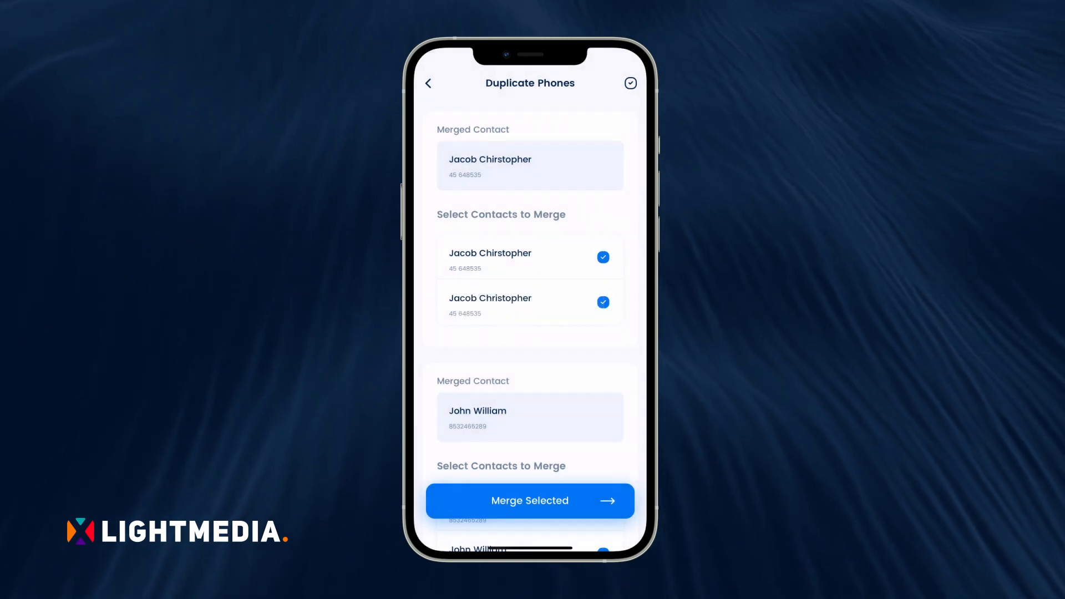
{"action": "left_click", "coordinate": [529, 500]}
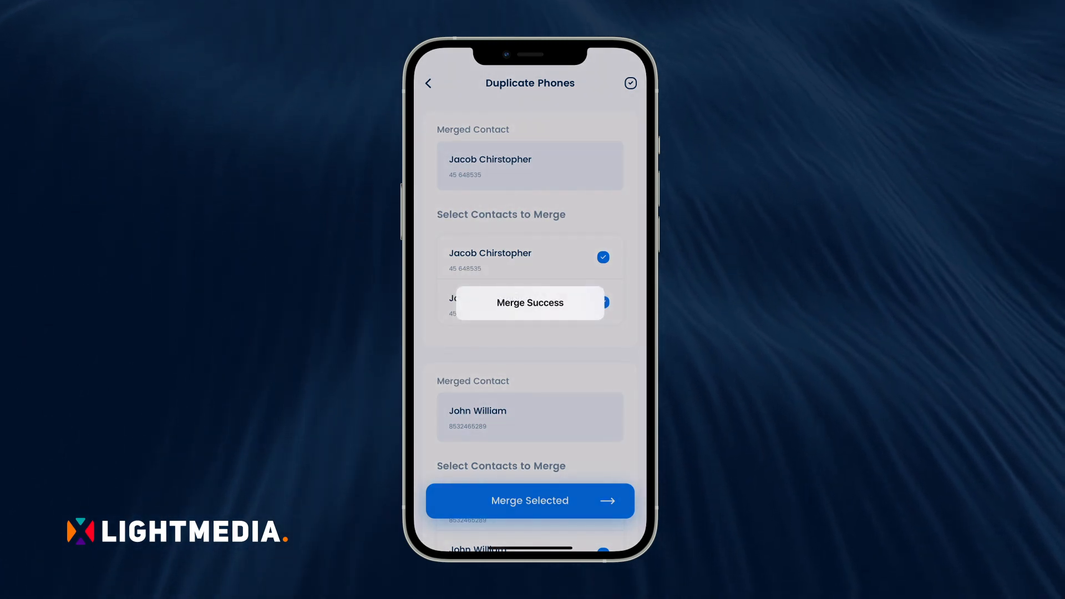
{"action": "left_click", "coordinate": [428, 82]}
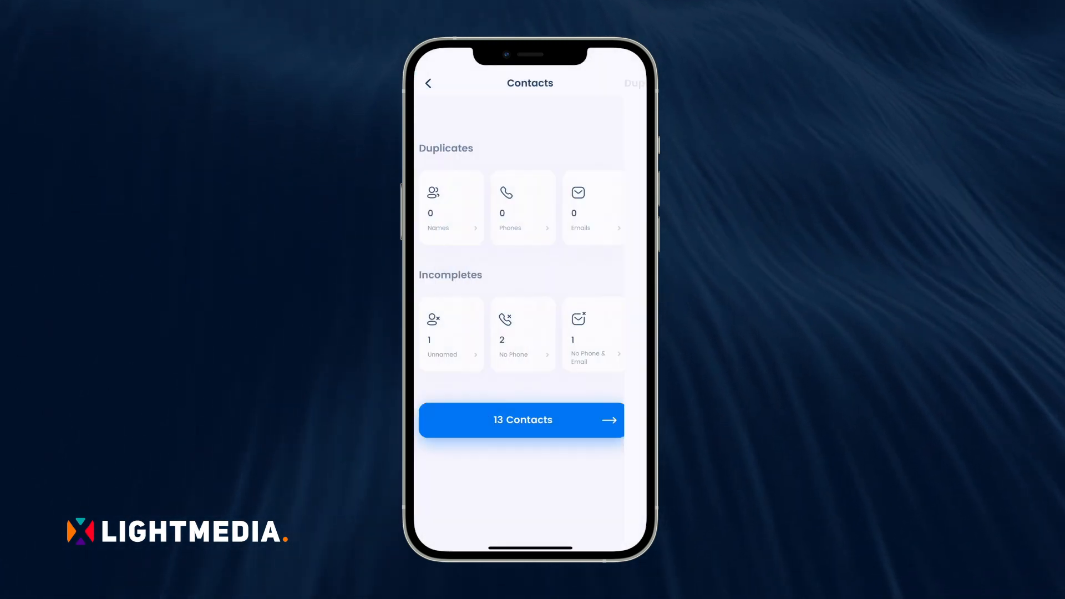
Review the two No Phone incomplete contacts, then view the Unnamed contacts.
{"action": "left_click", "coordinate": [529, 333]}
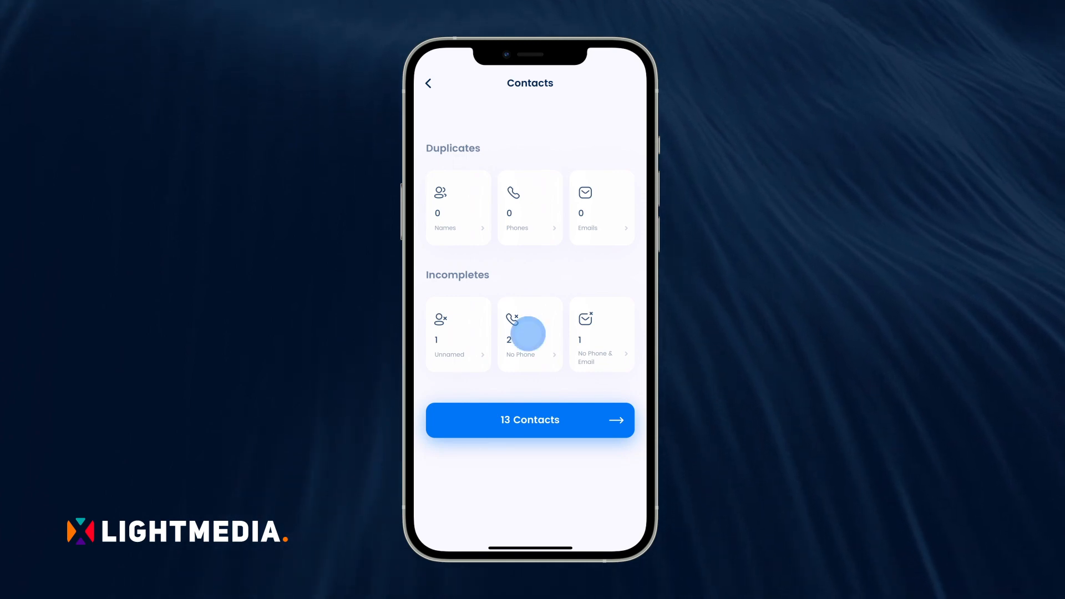
{"action": "left_click", "coordinate": [529, 334]}
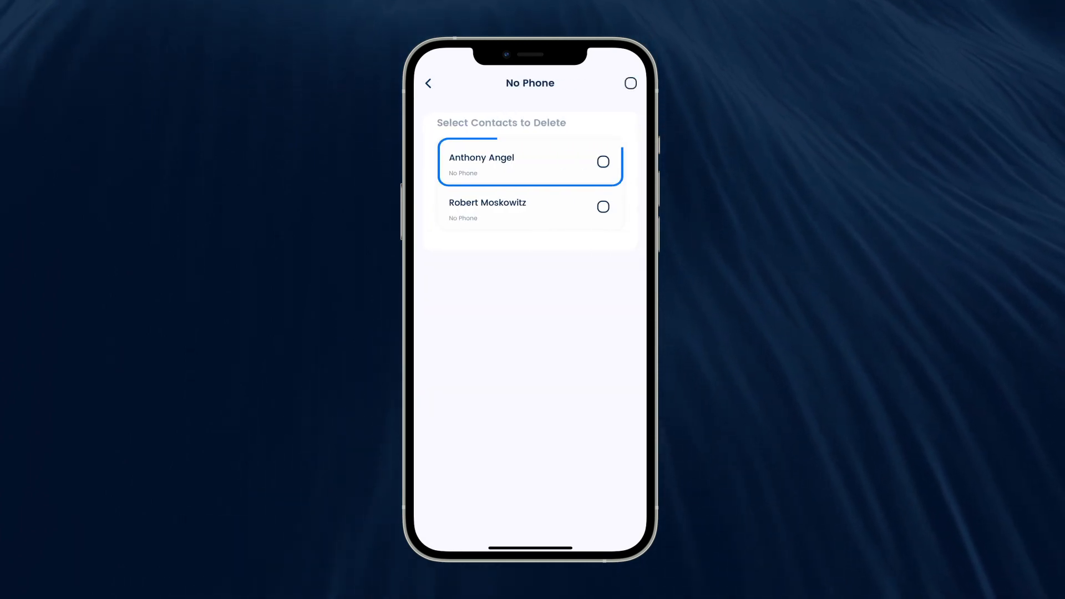
{"action": "left_click", "coordinate": [529, 163]}
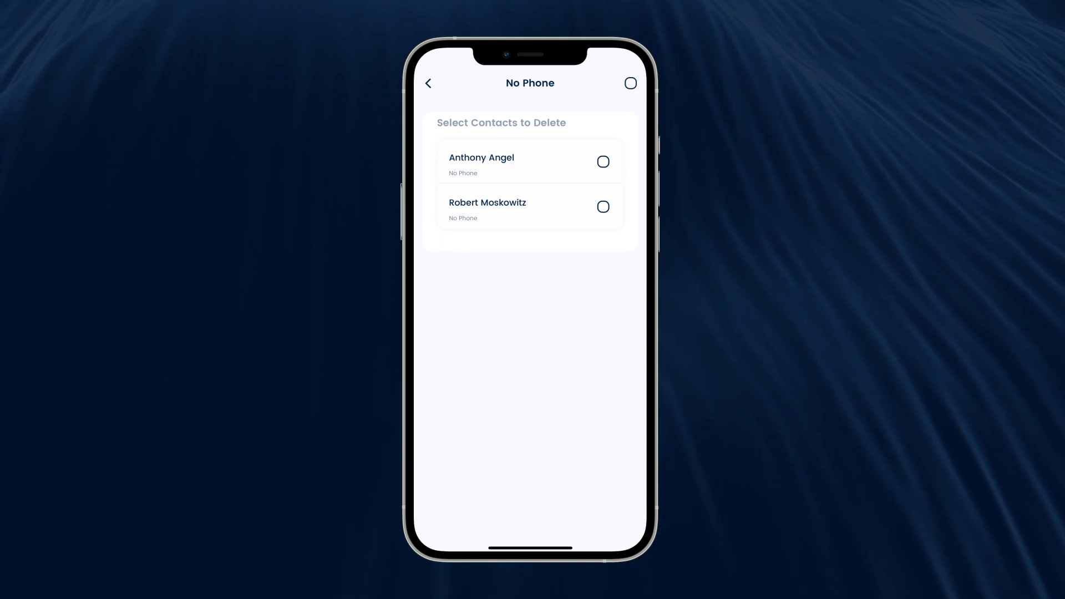
{"action": "left_click", "coordinate": [428, 82]}
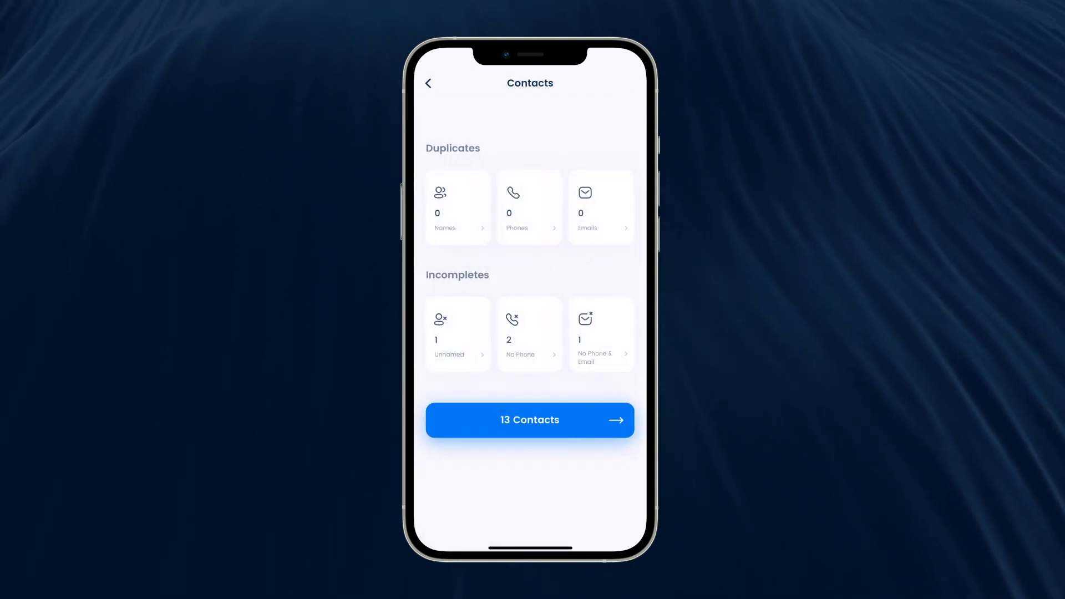
{"action": "left_click", "coordinate": [457, 333]}
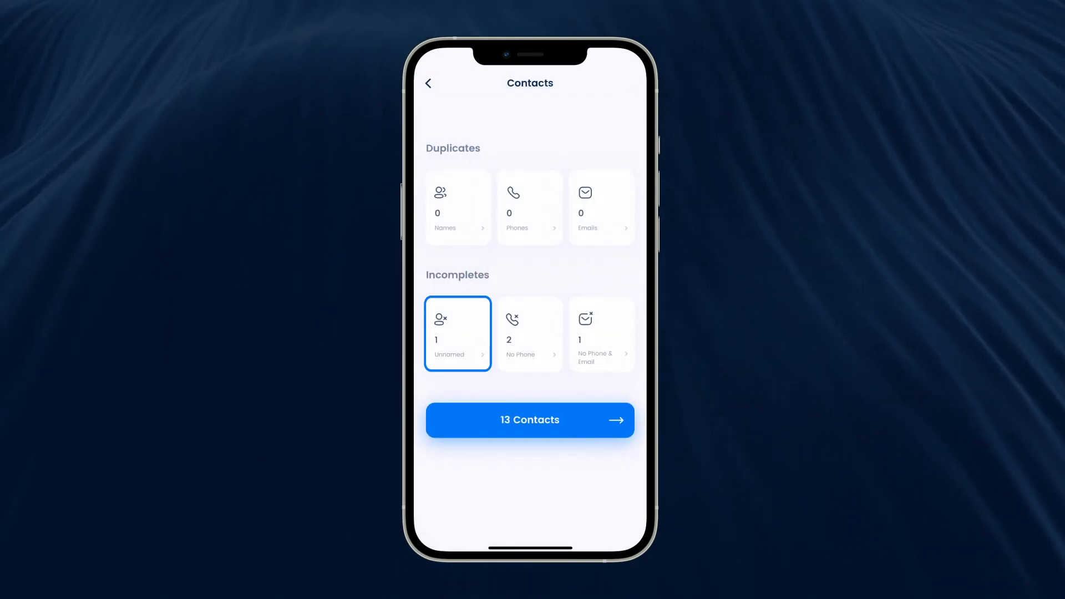